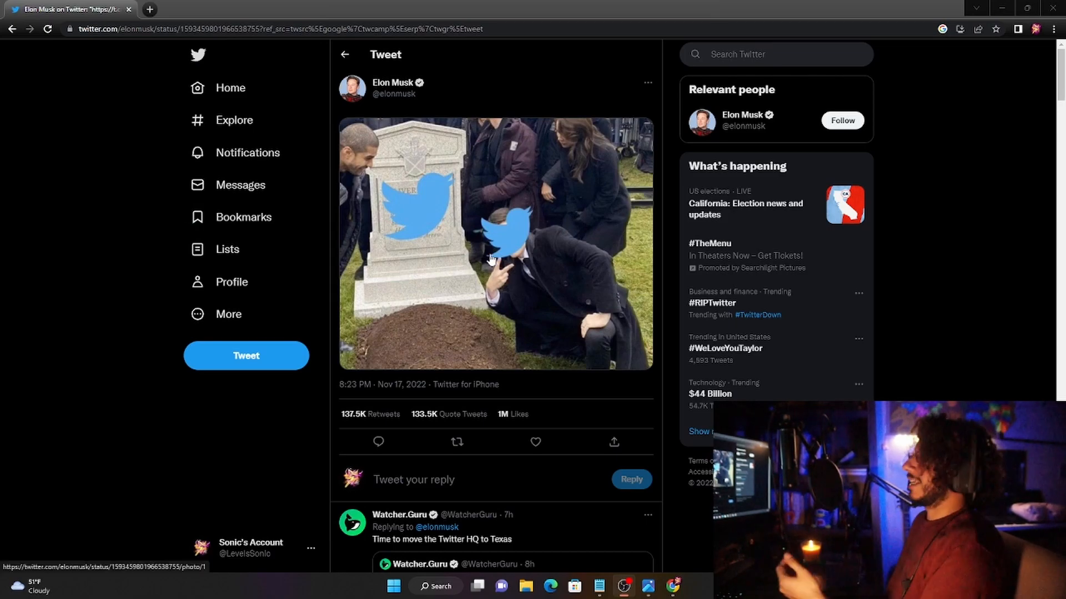
mouse_move(520, 307)
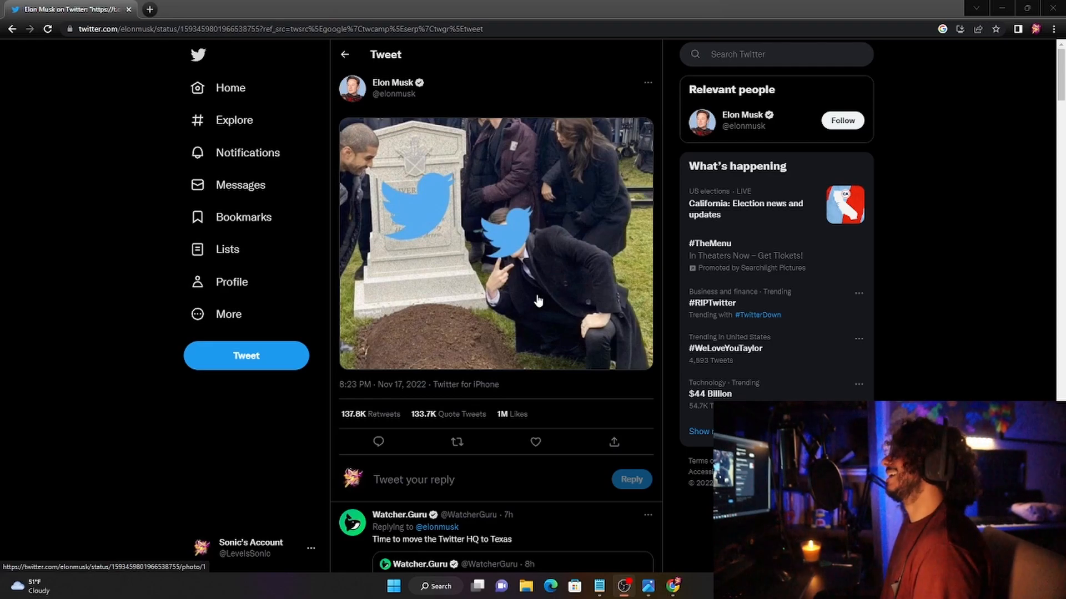
scroll("down", 3)
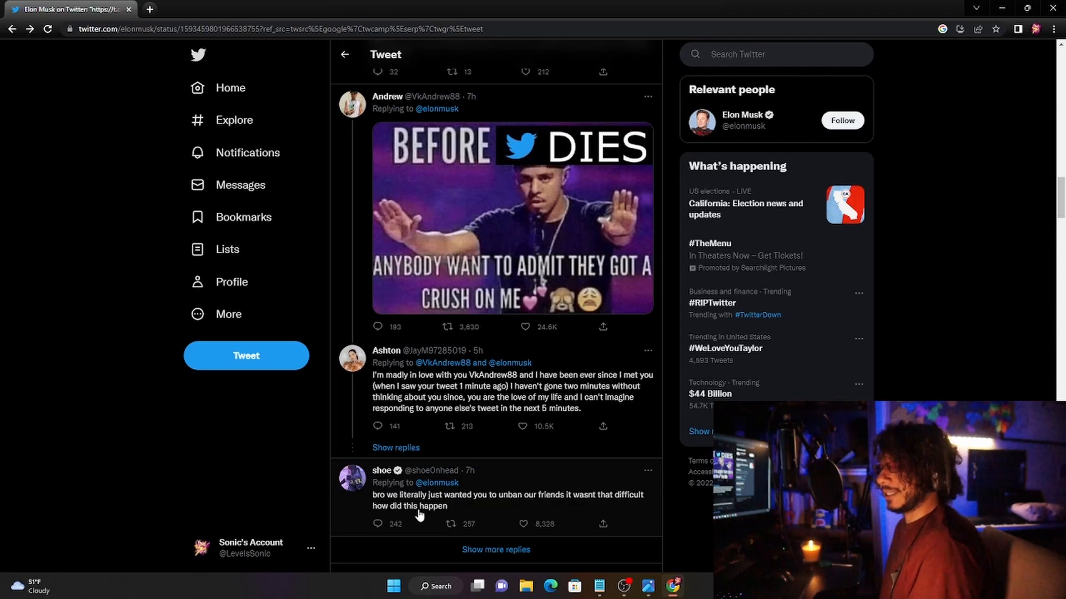
scroll("down", 3)
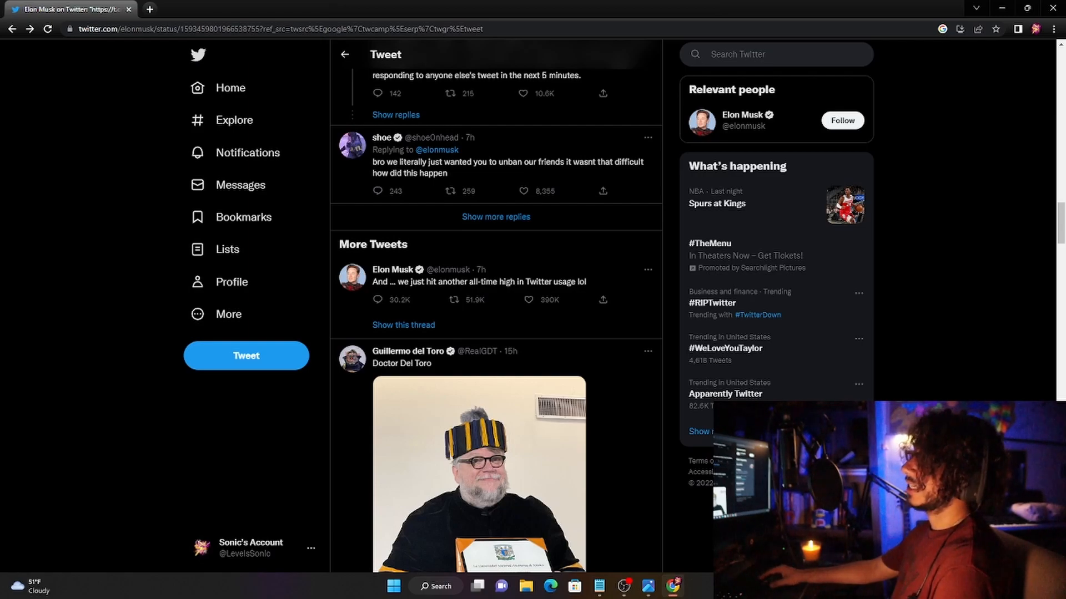
mouse_move(242, 295)
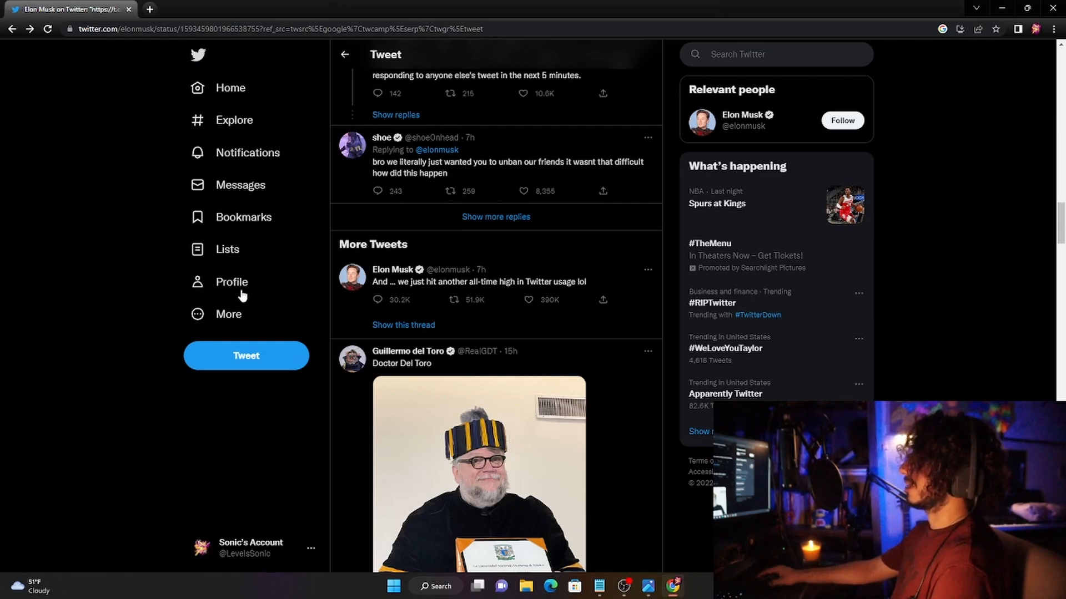